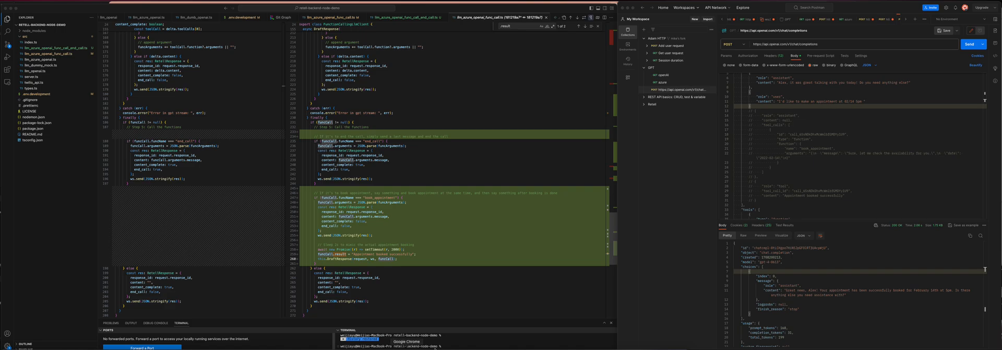
mouse_move(785, 178)
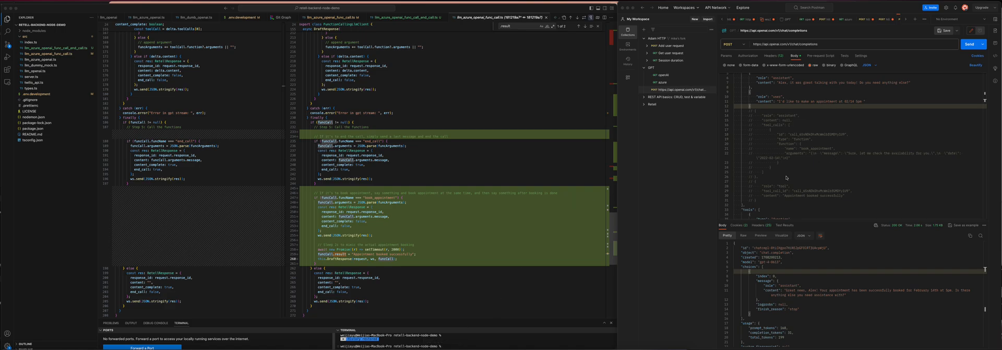
Send the chat completion request carrying the booked-appointment tool result and book_appointment definition
scroll(up, 3)
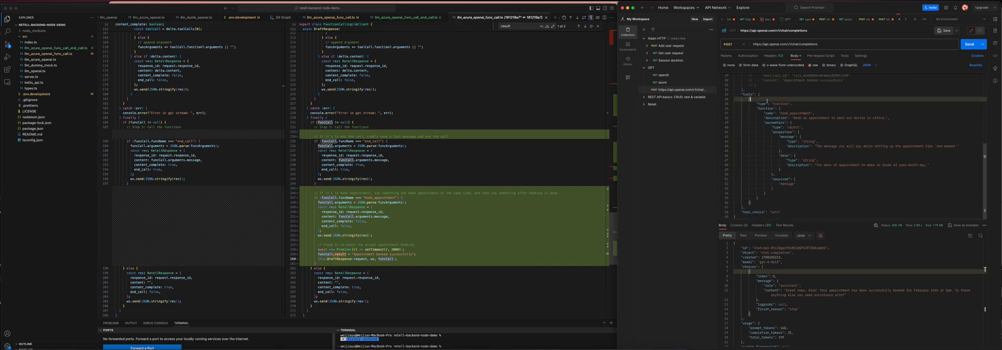
double_click(792, 114)
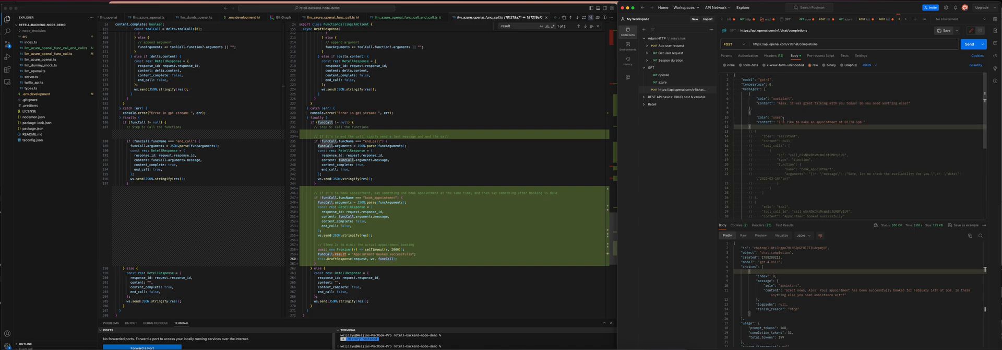
click(970, 44)
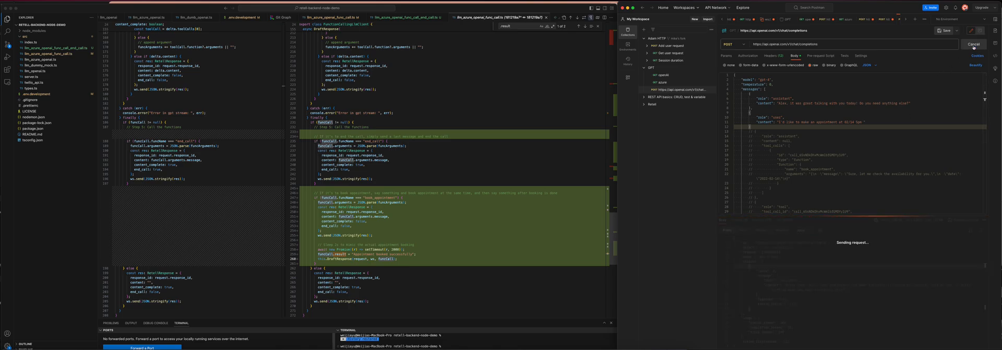
Send the request and get a book_appointment tool call with an availability-check message
click(973, 44)
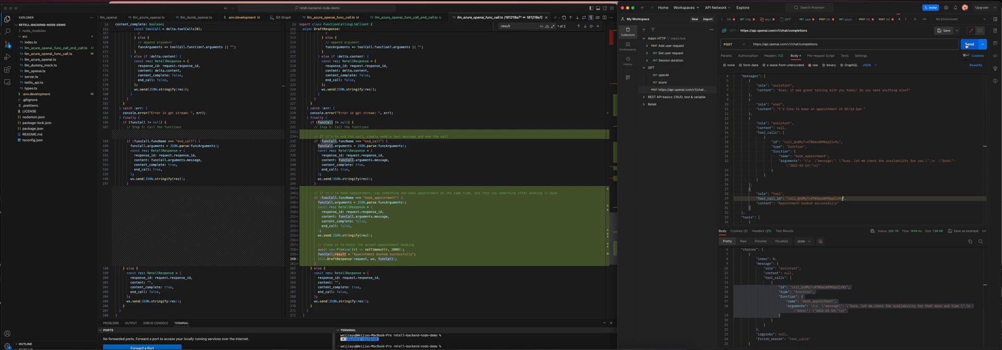
Resend the request to get a plain-text reply confirming the appointment booking
click(968, 44)
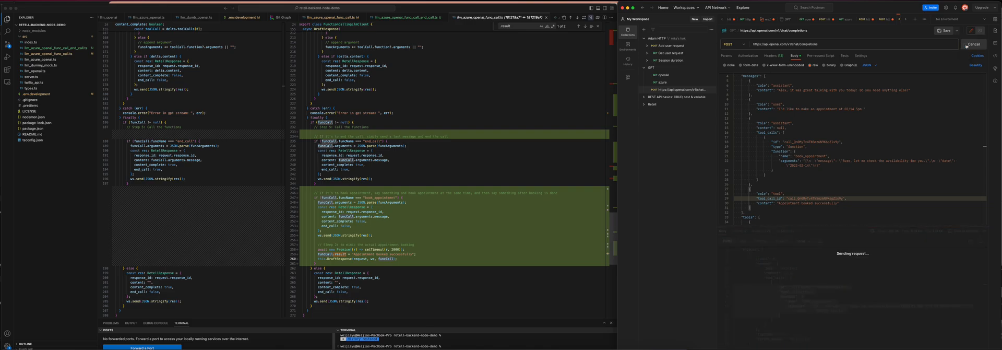
click(970, 44)
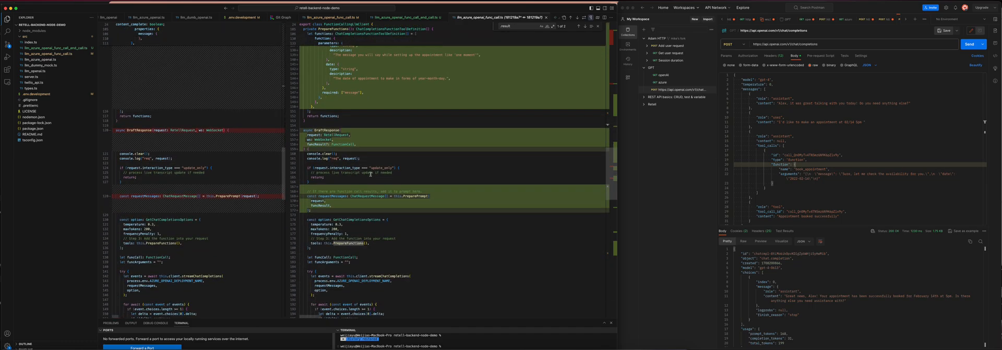
Scroll to the book_appointment if-block and resend the request, getting a book_appointment tool call
scroll(down, 3)
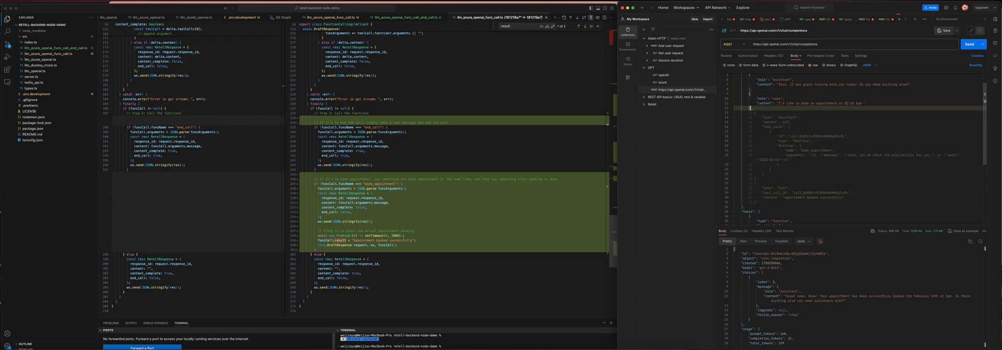
click(970, 43)
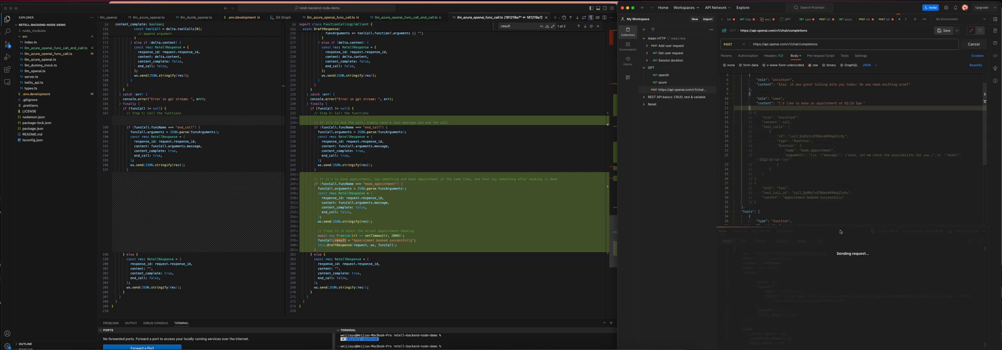
click(975, 44)
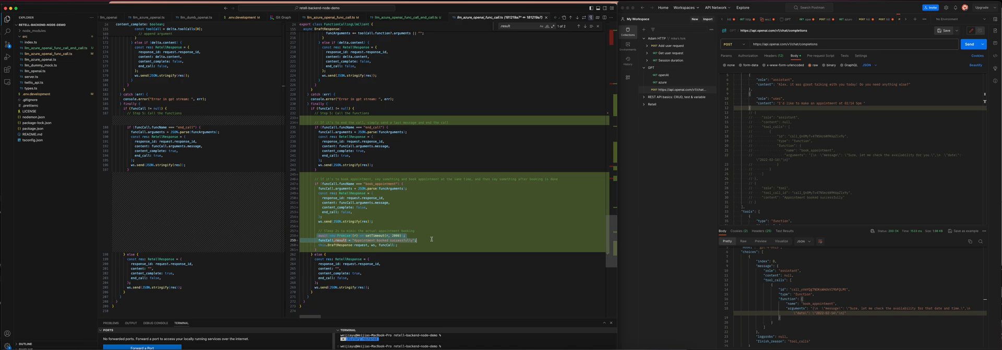
mouse_move(714, 193)
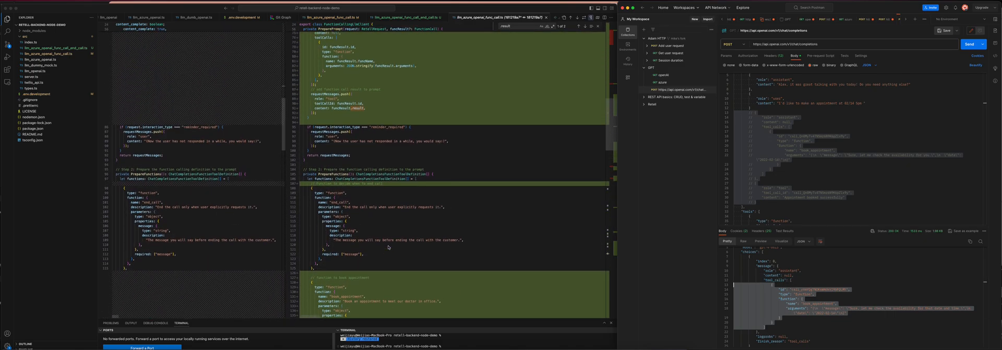
scroll(up, 3)
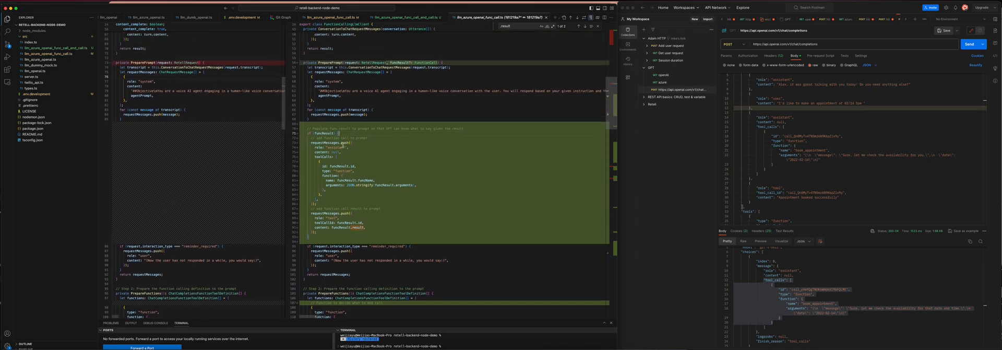
scroll(down, 3)
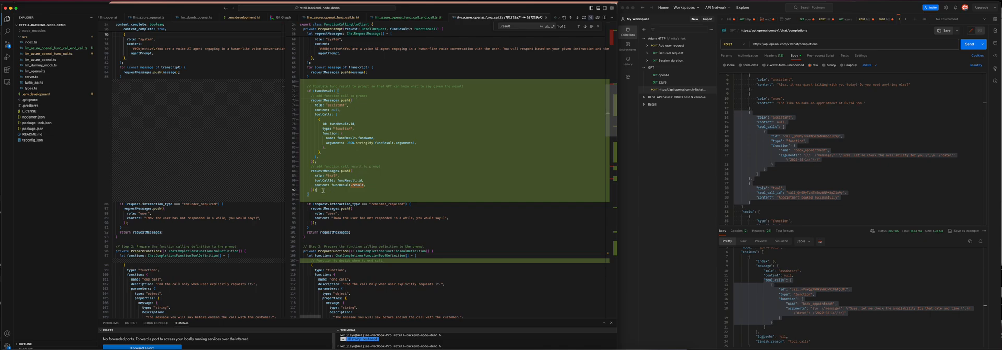
scroll(down, 3)
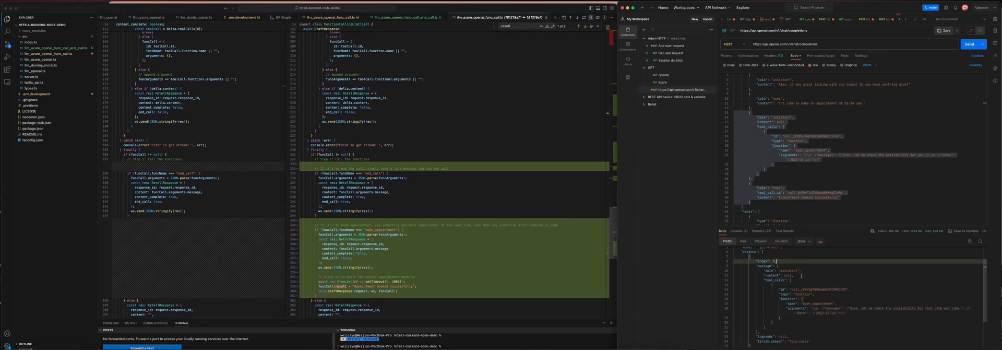
Resend the request for a booking-confirmation reply and scroll the diff to the streaming loop
click(969, 45)
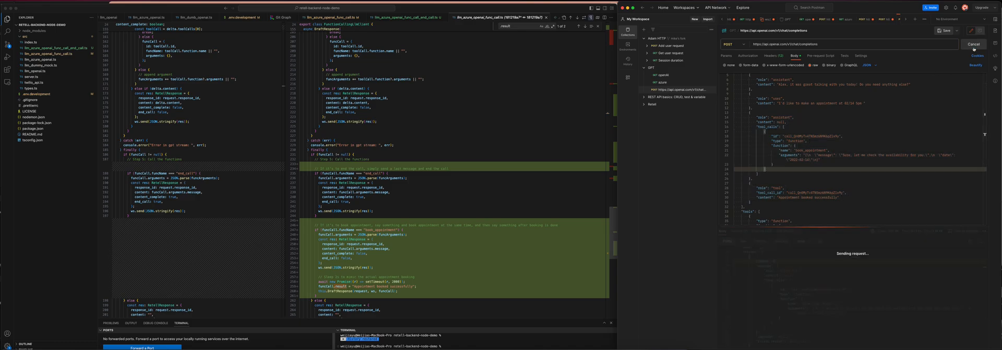
click(972, 43)
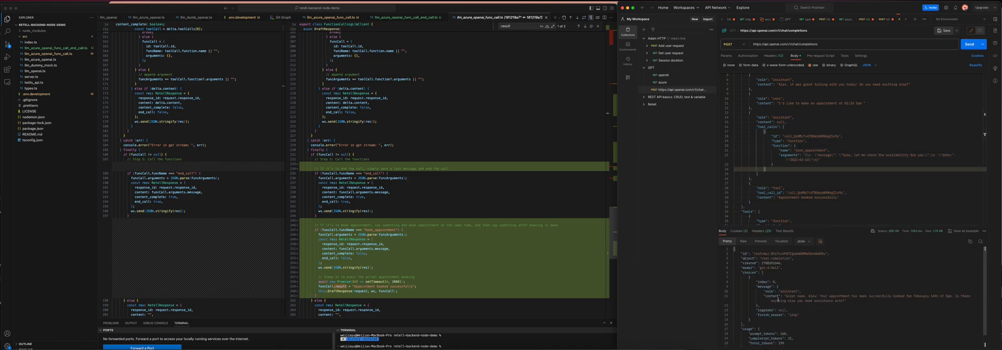
scroll(up, 3)
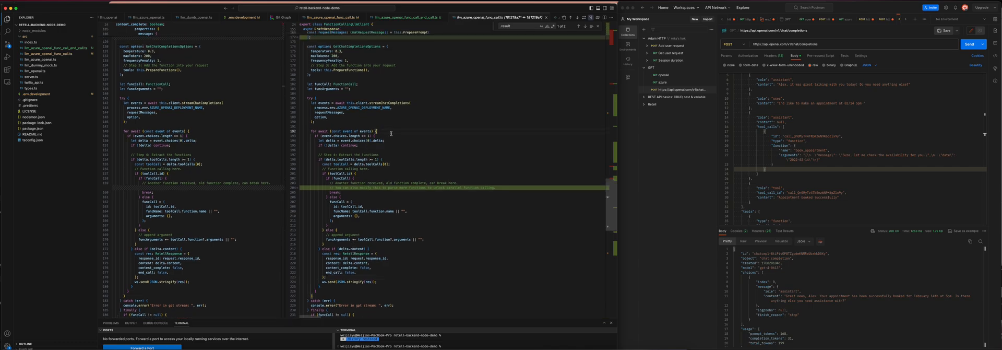
mouse_move(662, 235)
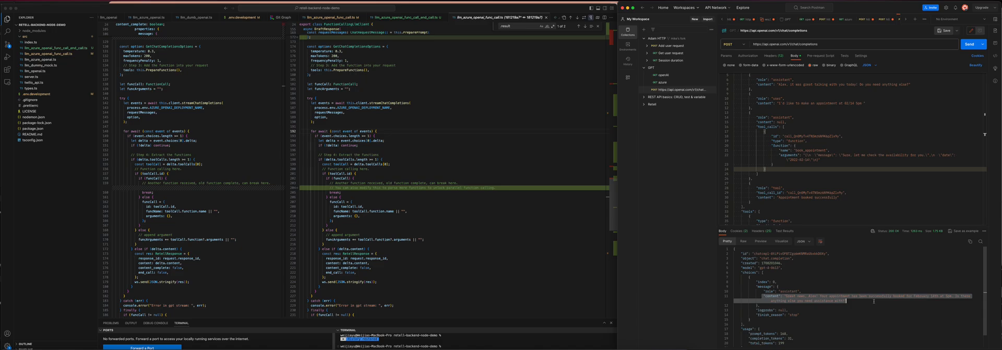
mouse_move(651, 206)
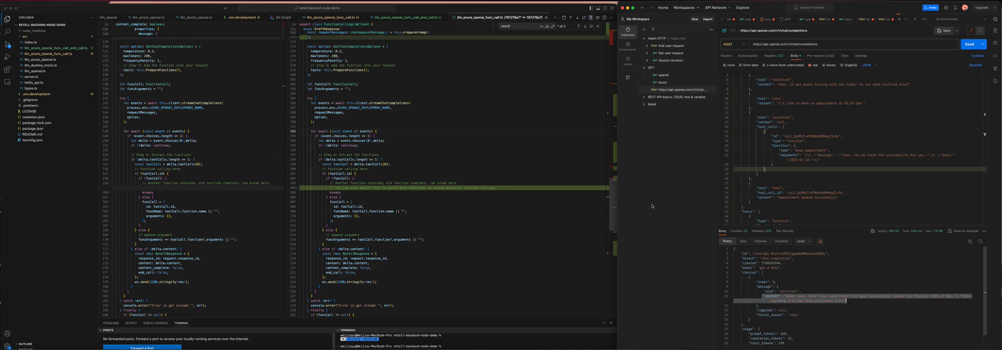
mouse_move(488, 191)
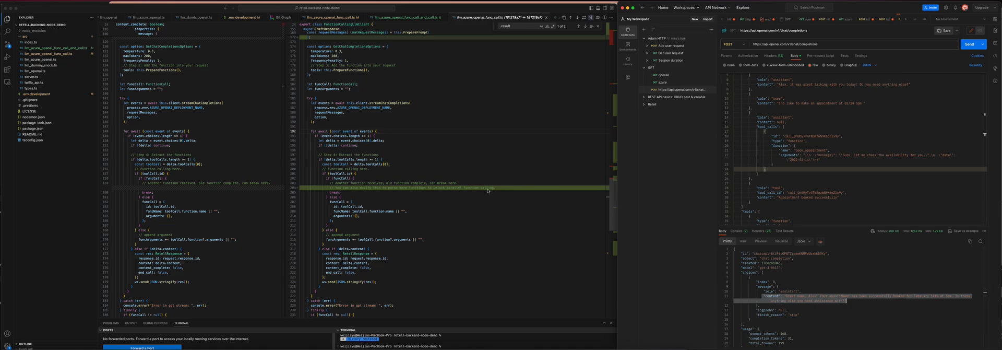